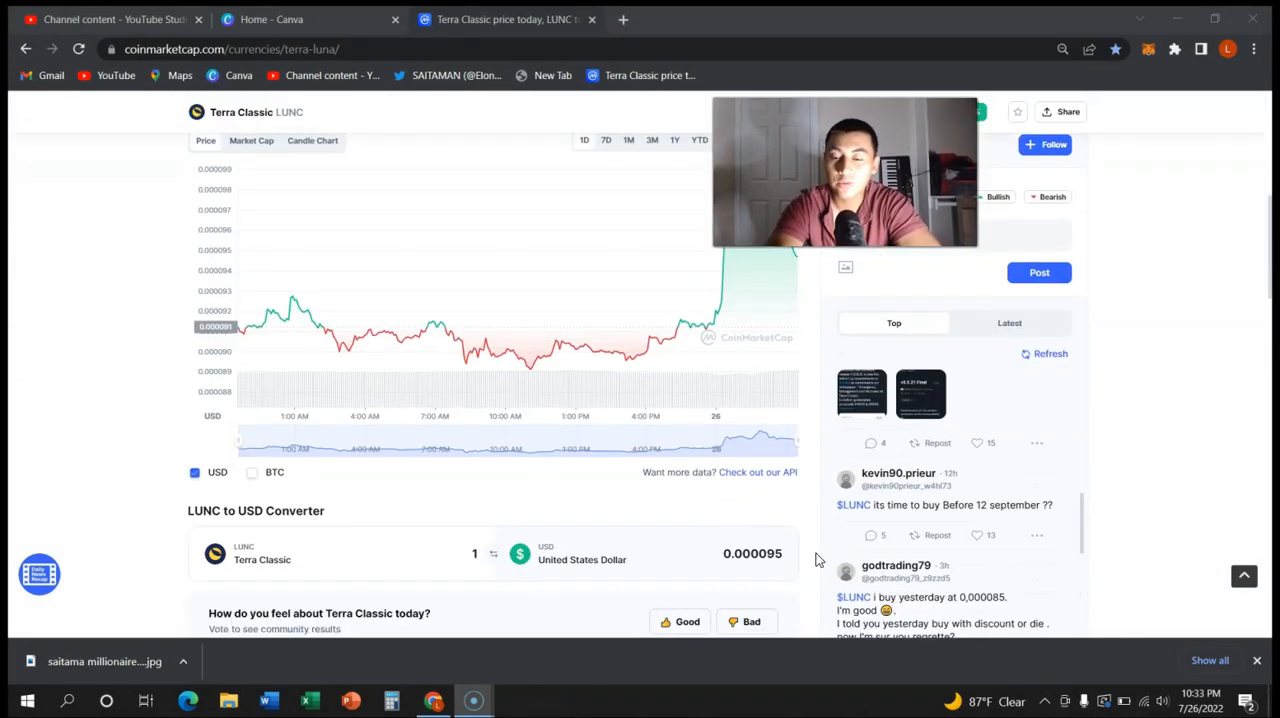
{"action": "mouse_move", "coordinate": [930, 490]}
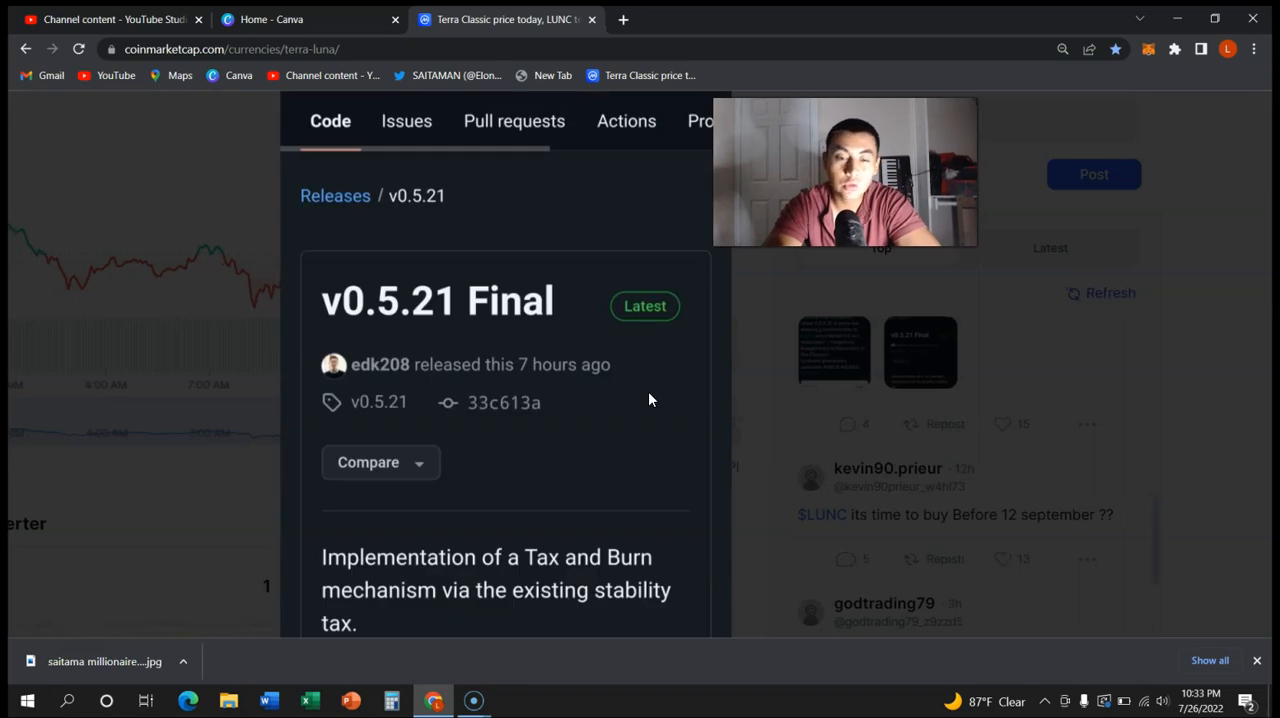
{"action": "mouse_move", "coordinate": [398, 528]}
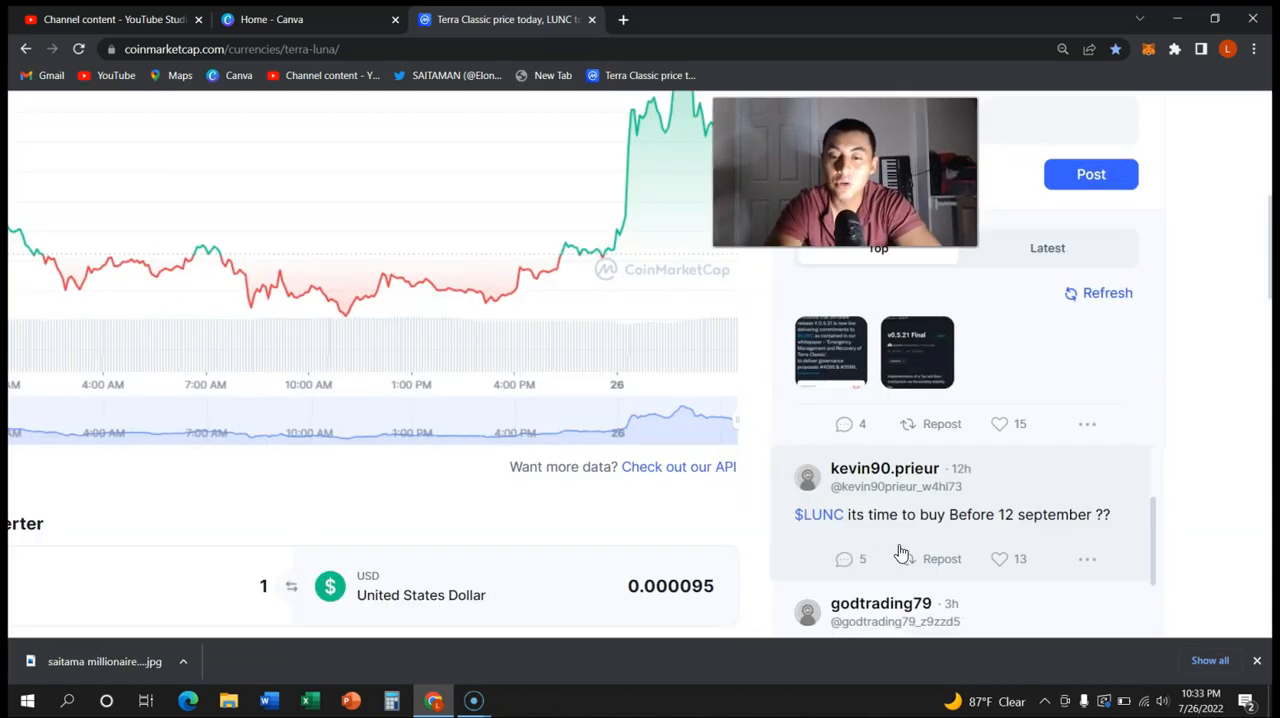
{"action": "left_click", "coordinate": [832, 350]}
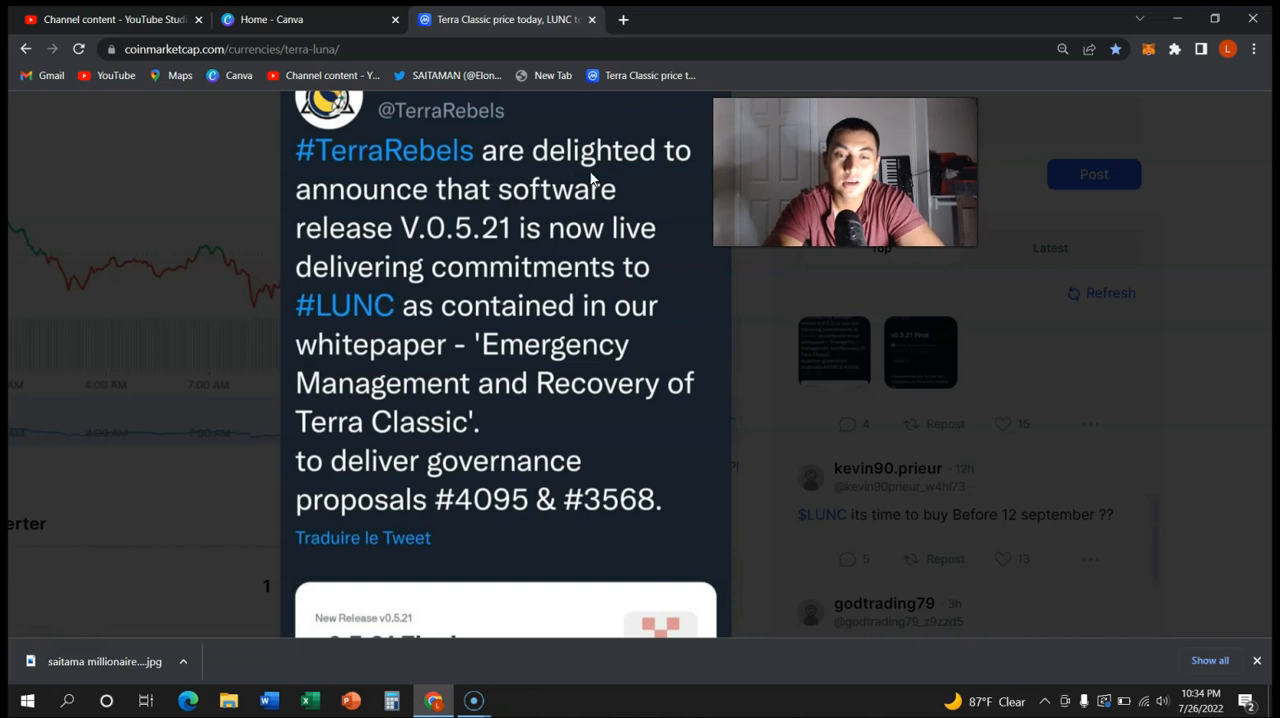
{"action": "mouse_move", "coordinate": [528, 210]}
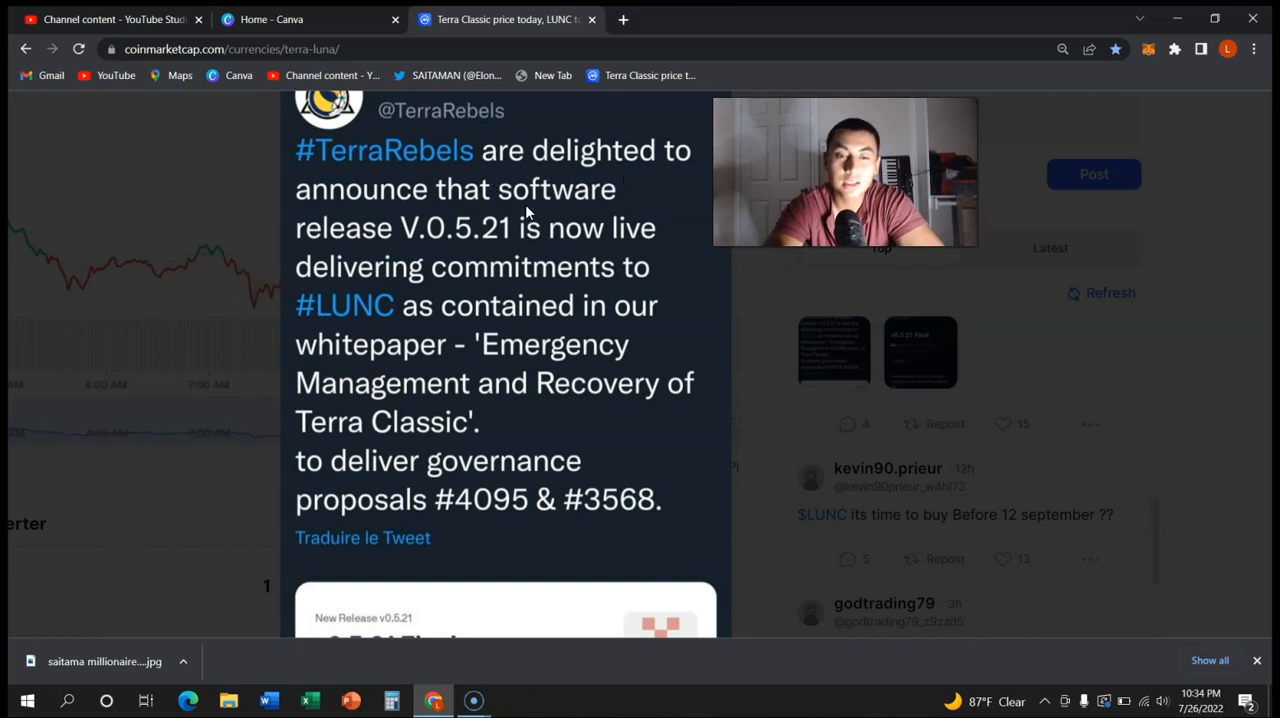
{"action": "mouse_move", "coordinate": [365, 290]}
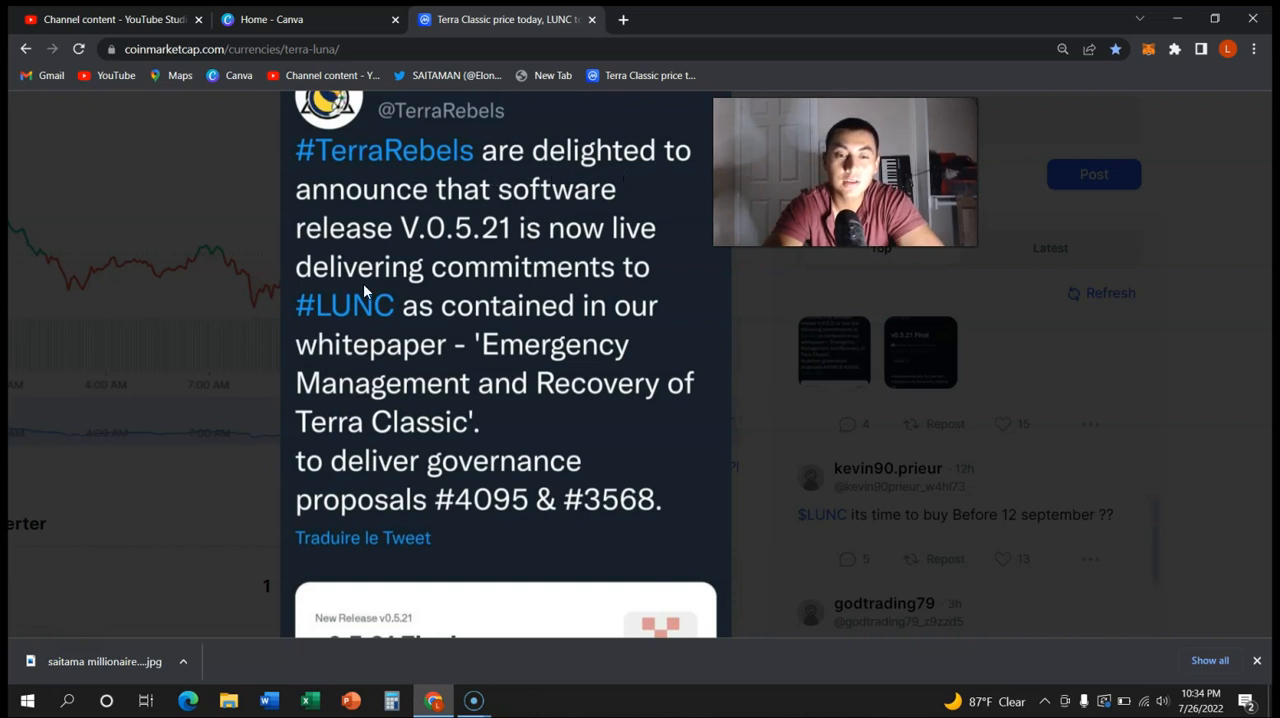
{"action": "mouse_move", "coordinate": [602, 347]}
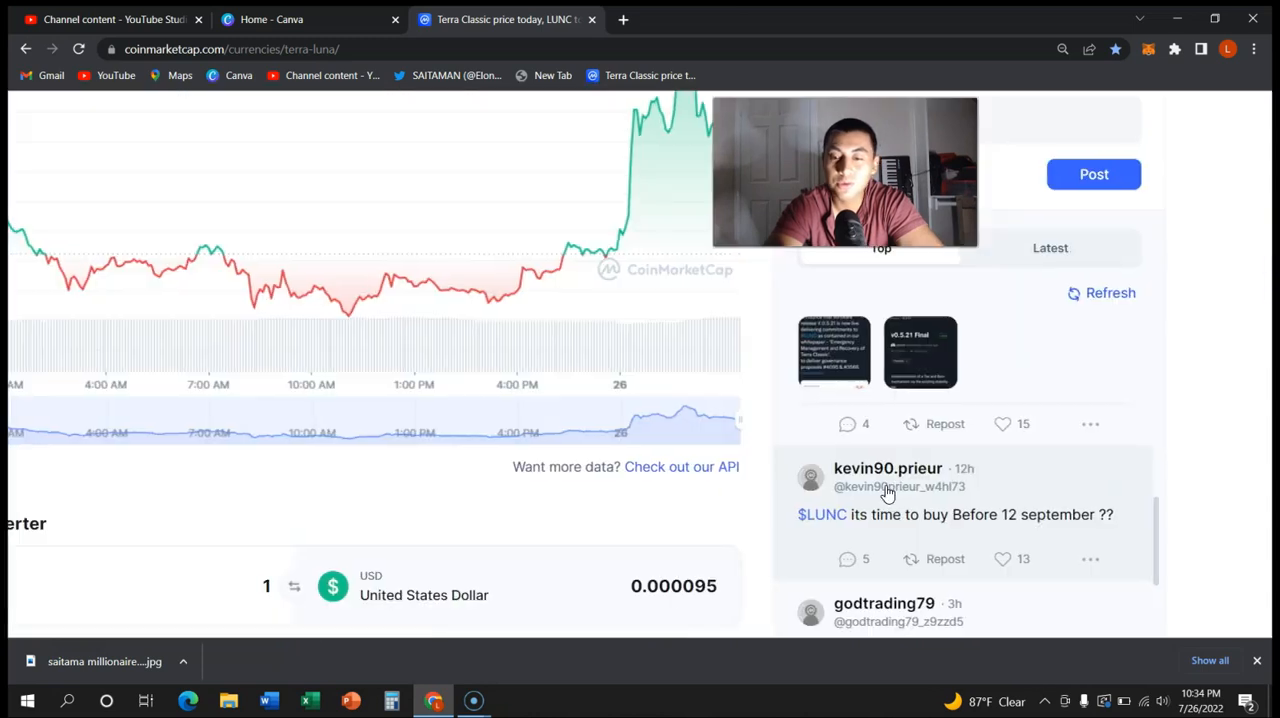
{"action": "scroll", "scroll_direction": "down", "scroll_amount": 3}
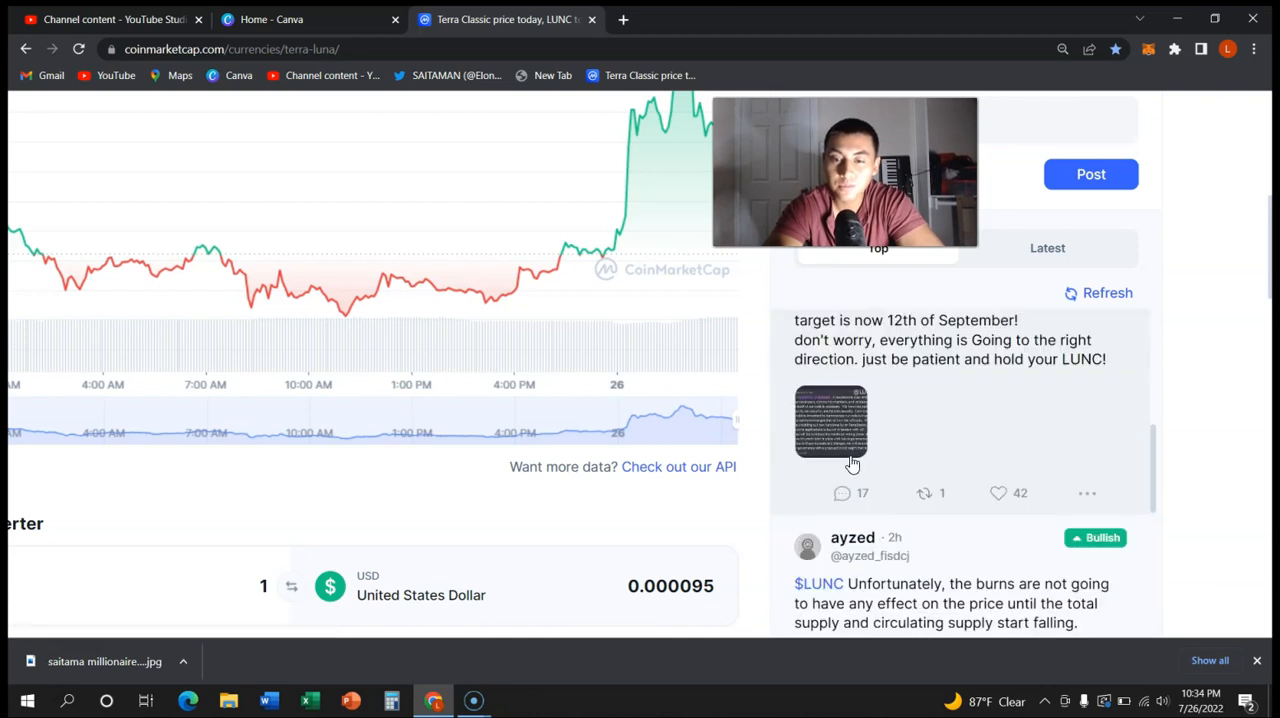
{"action": "left_click", "coordinate": [830, 426]}
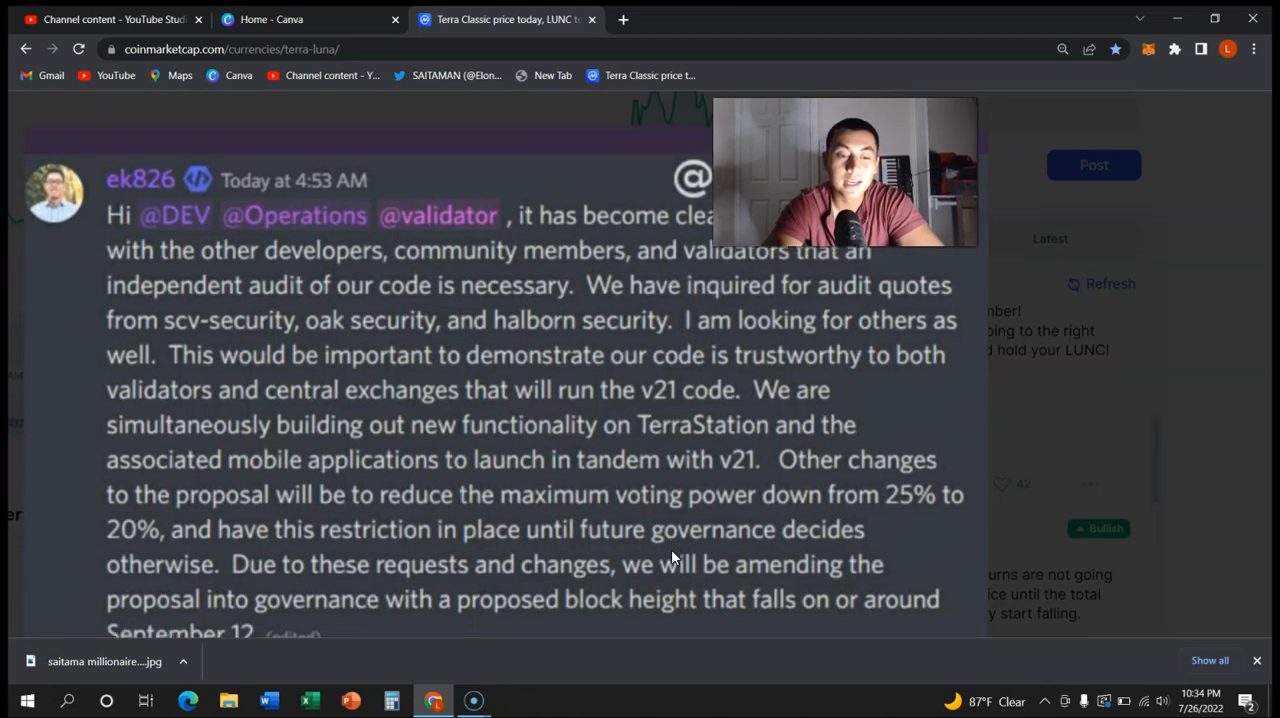
{"action": "scroll", "scroll_direction": "down", "scroll_amount": 3}
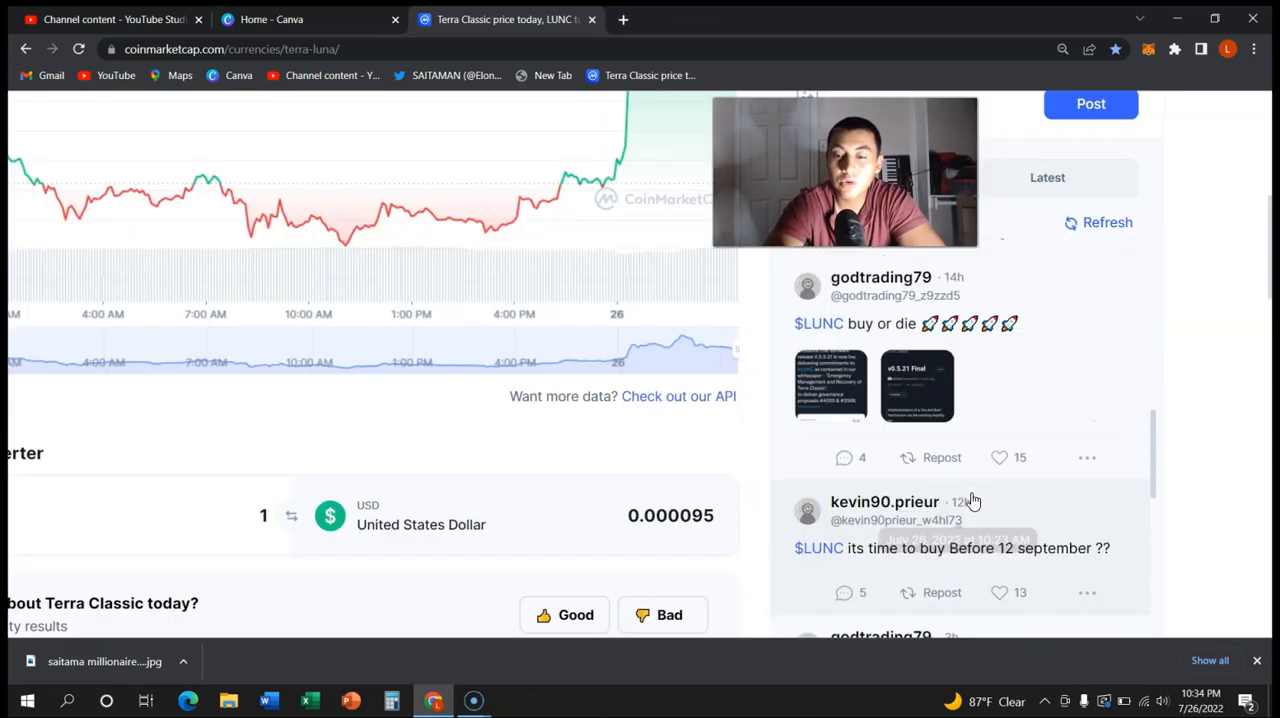
{"action": "scroll", "scroll_direction": "down", "scroll_amount": 3}
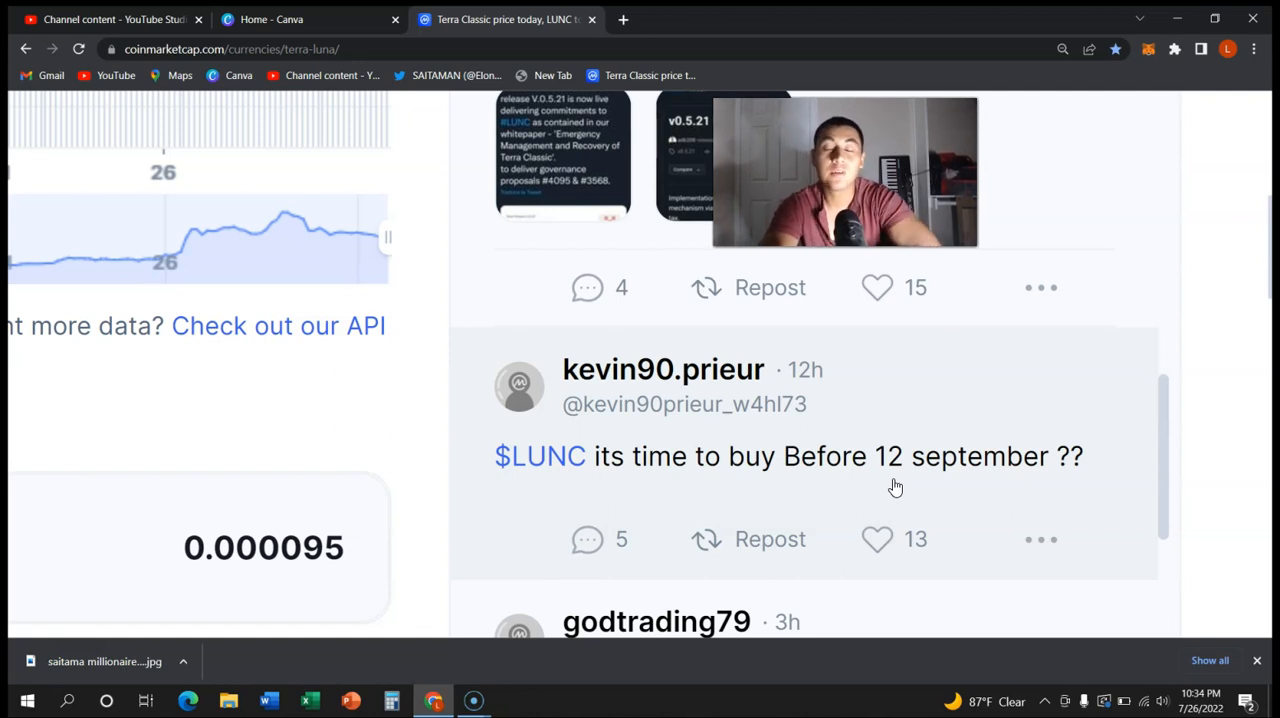
{"action": "mouse_move", "coordinate": [840, 463]}
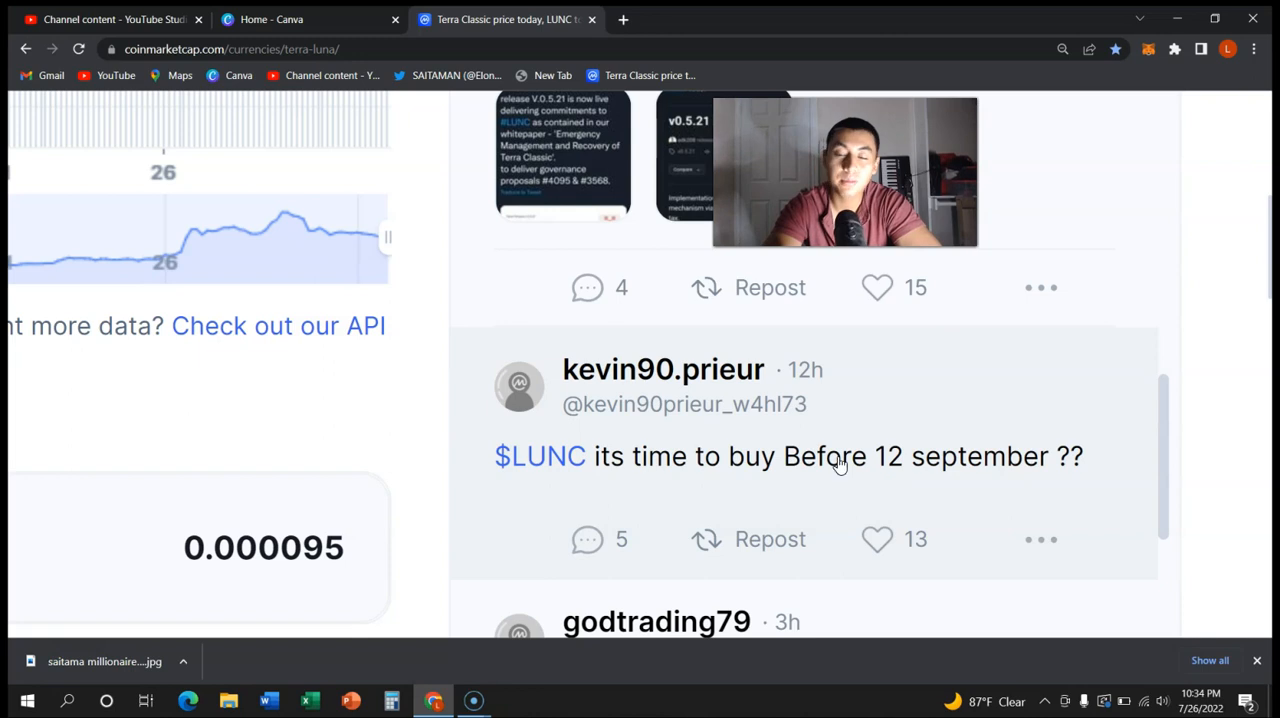
{"action": "scroll", "scroll_direction": "down", "scroll_amount": 3}
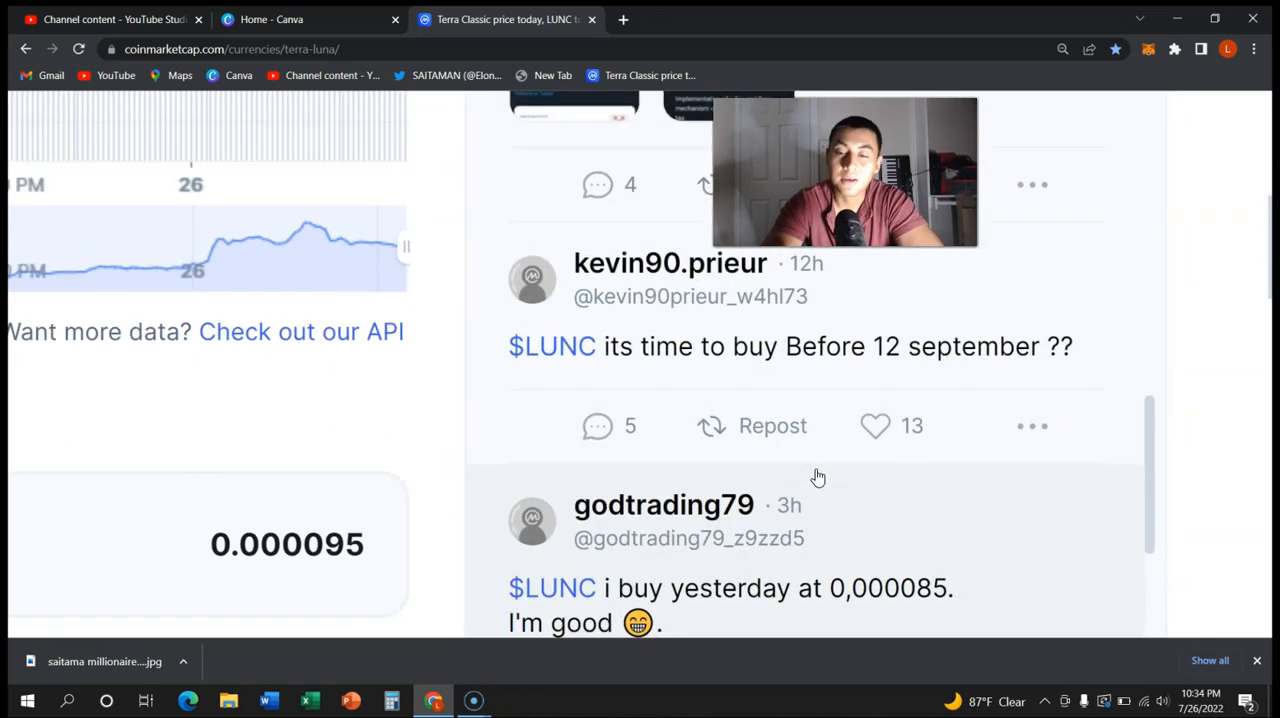
{"action": "scroll", "scroll_direction": "down", "scroll_amount": 3}
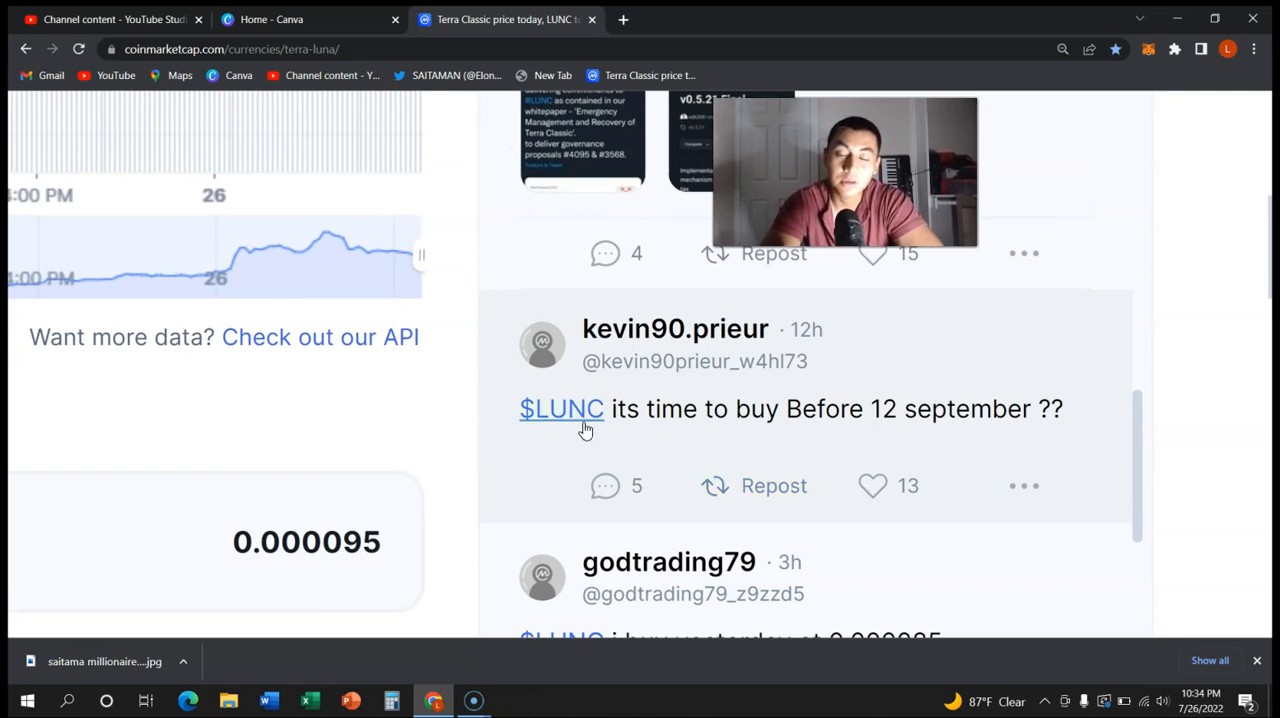
{"action": "scroll", "scroll_direction": "down", "scroll_amount": 3}
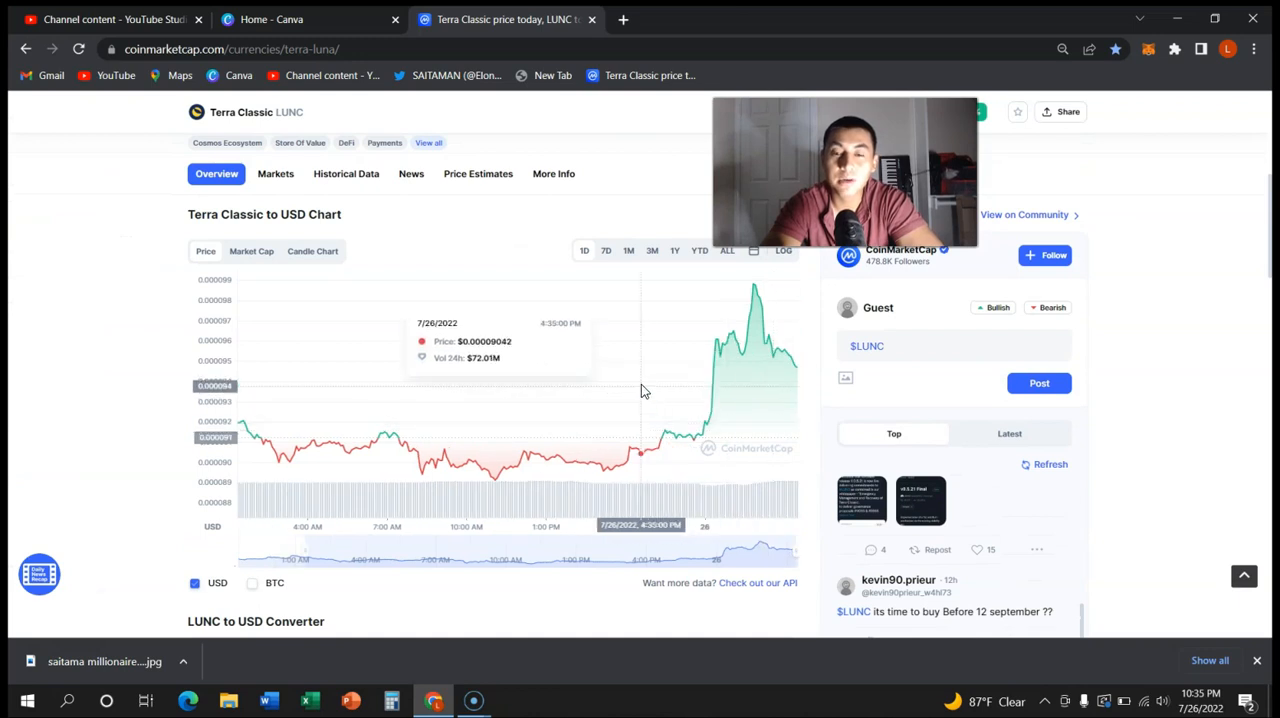
{"action": "scroll", "scroll_direction": "down", "scroll_amount": 3}
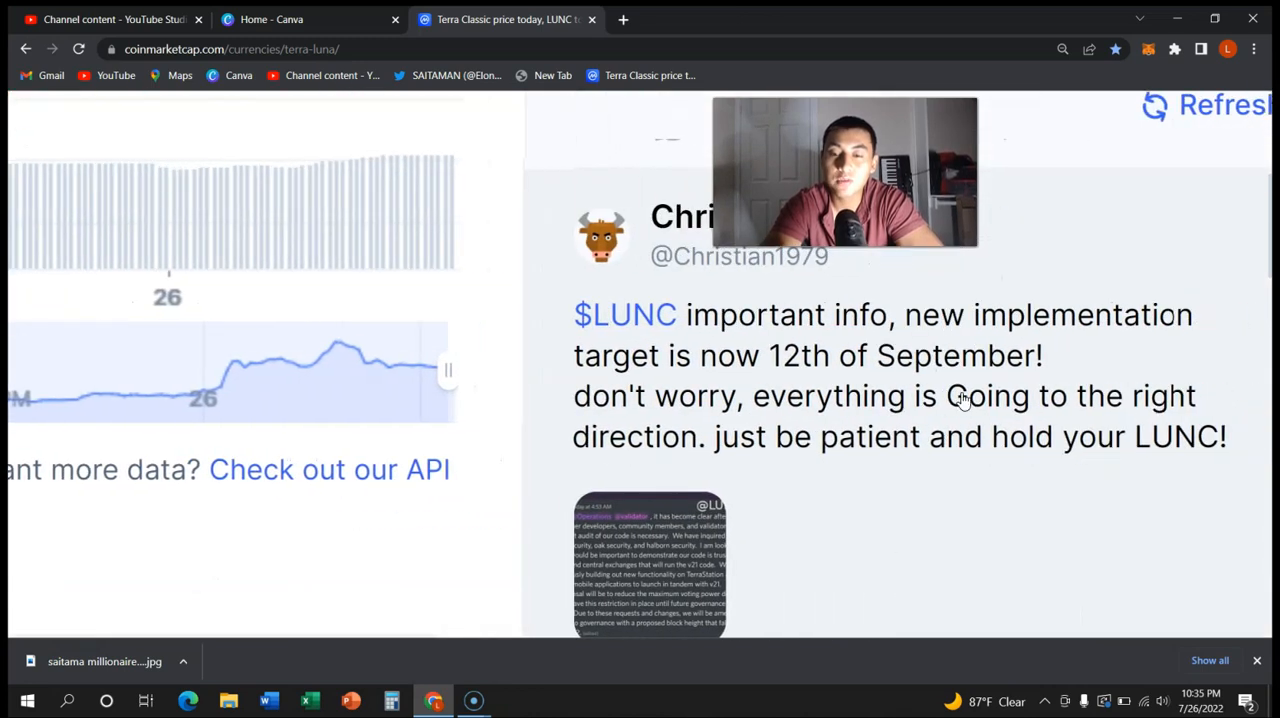
{"action": "mouse_move", "coordinate": [1055, 420]}
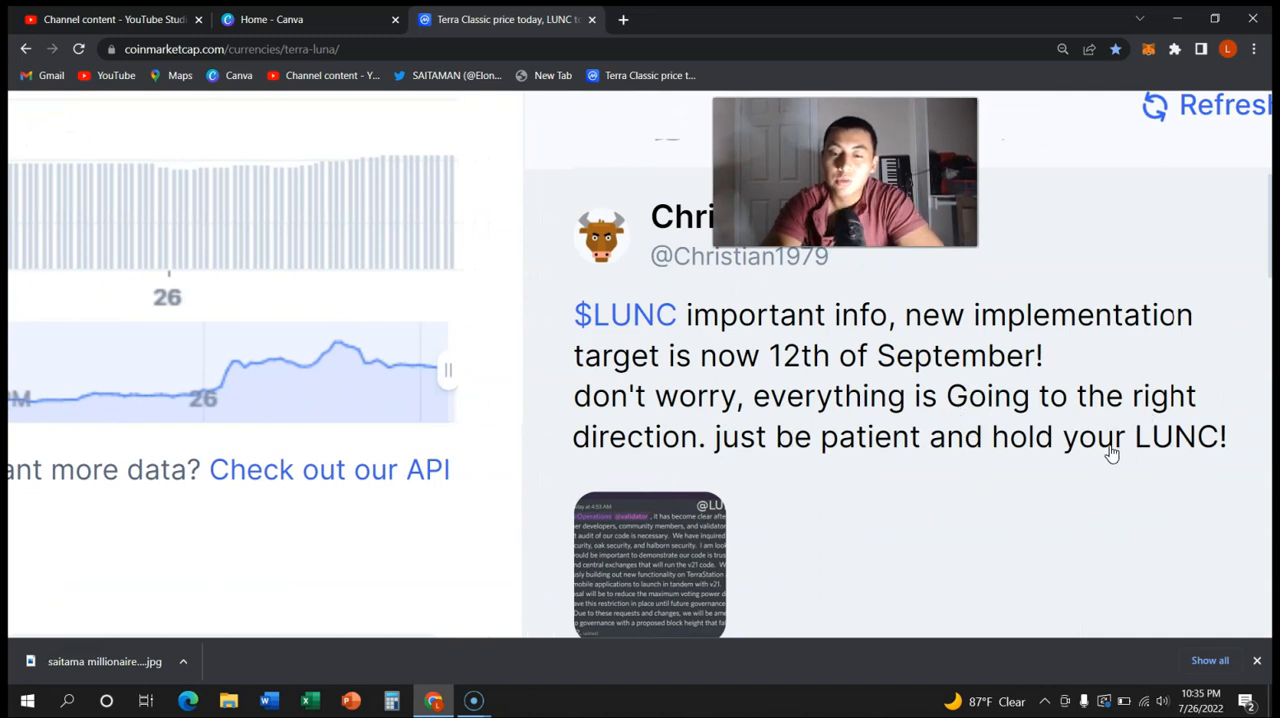
{"action": "mouse_move", "coordinate": [1031, 493]}
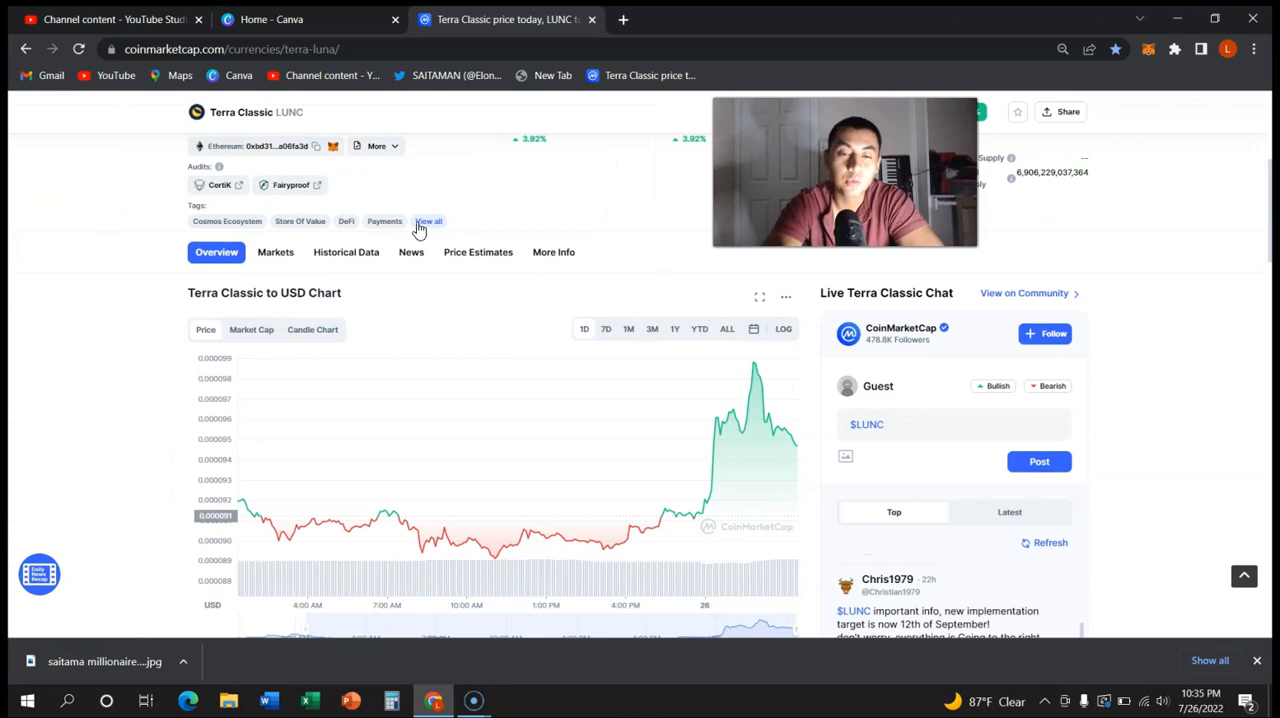
{"action": "scroll", "scroll_direction": "up", "scroll_amount": 3}
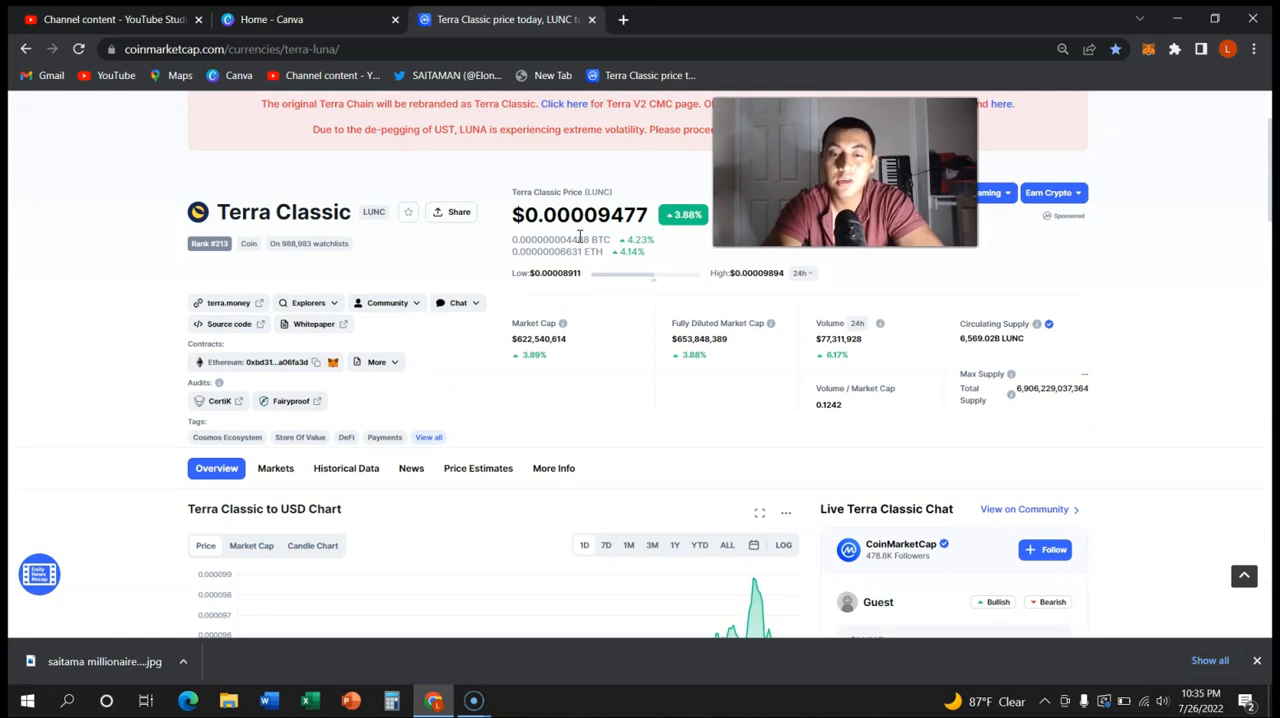
{"action": "mouse_move", "coordinate": [585, 268]}
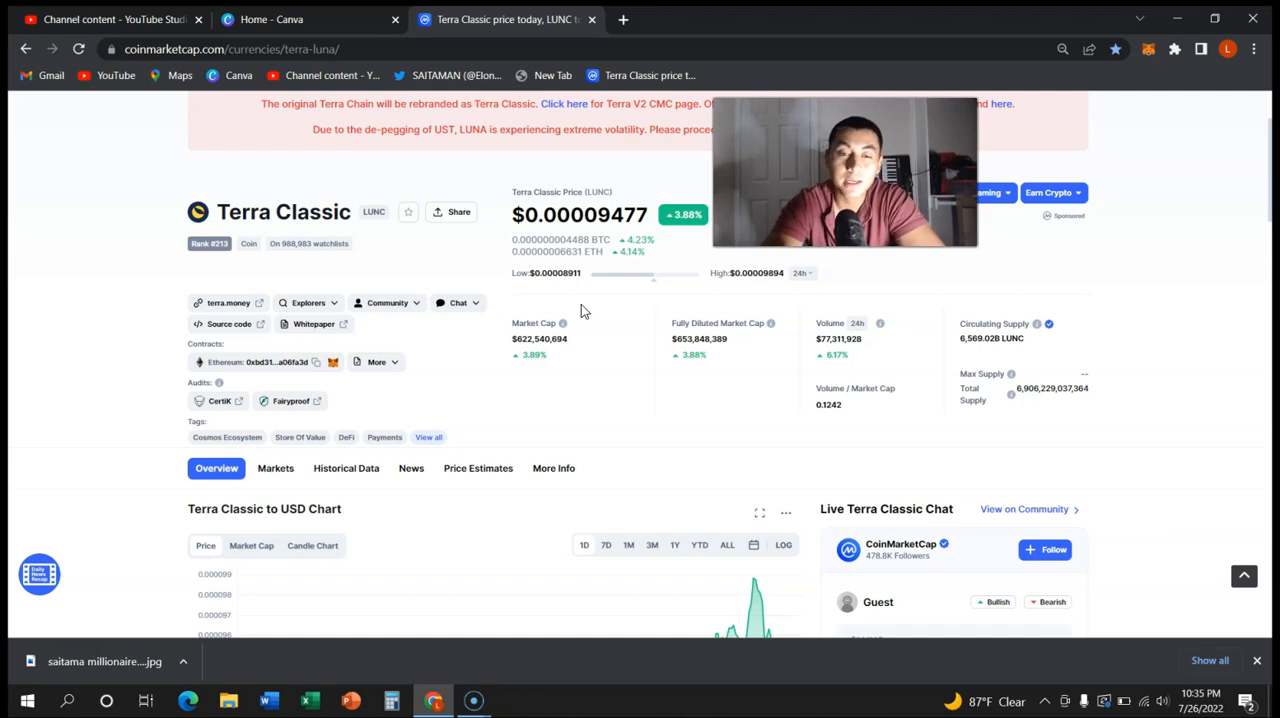
{"action": "mouse_move", "coordinate": [615, 335]}
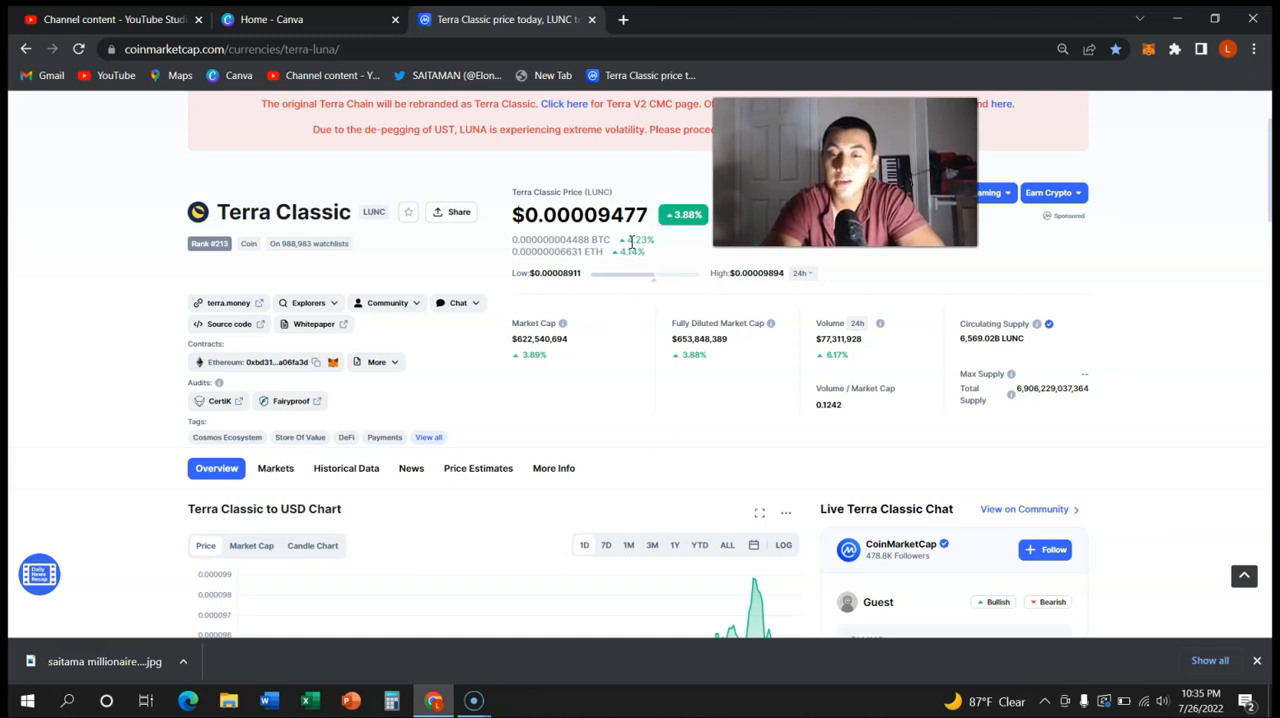
{"action": "mouse_move", "coordinate": [258, 480]}
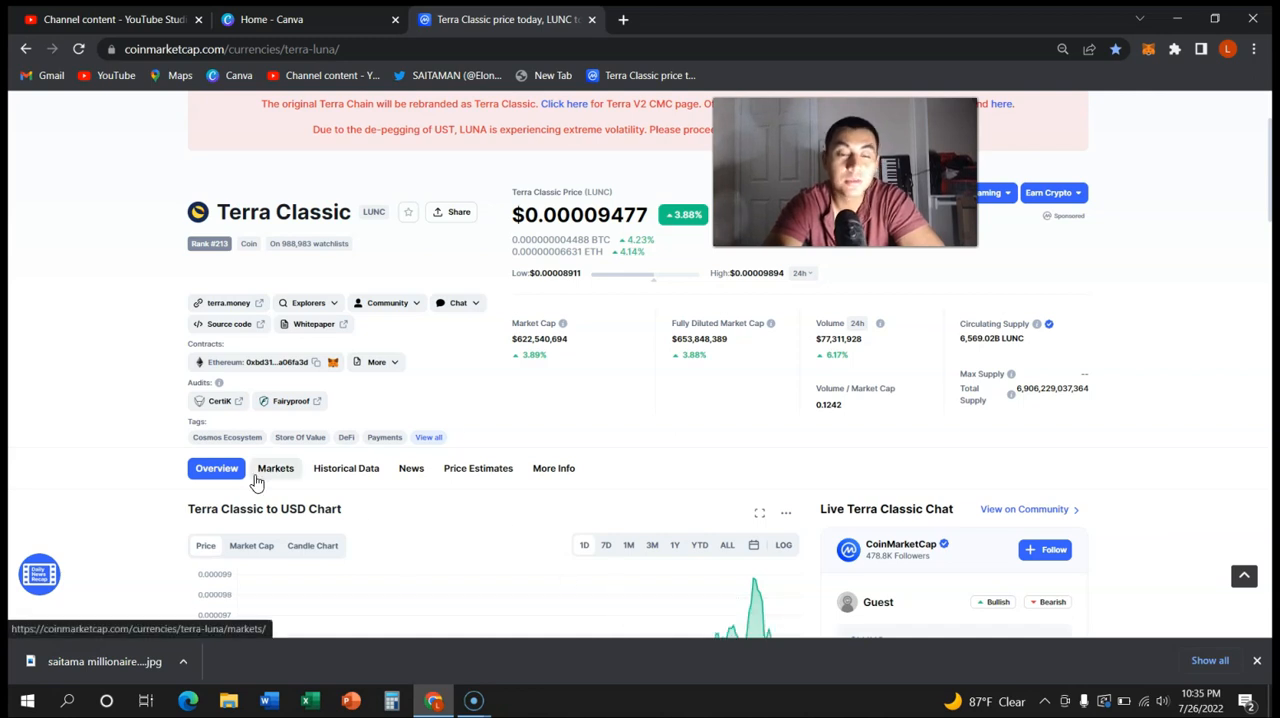
{"action": "scroll", "scroll_direction": "down", "scroll_amount": 3}
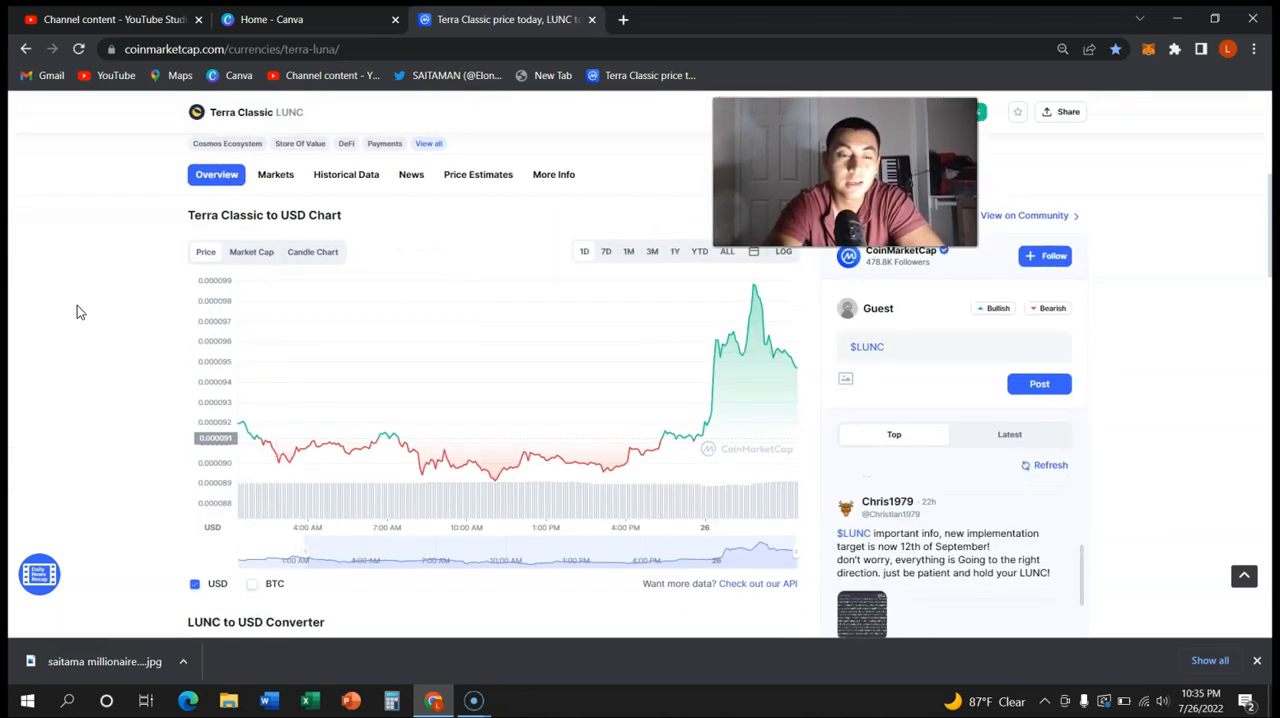